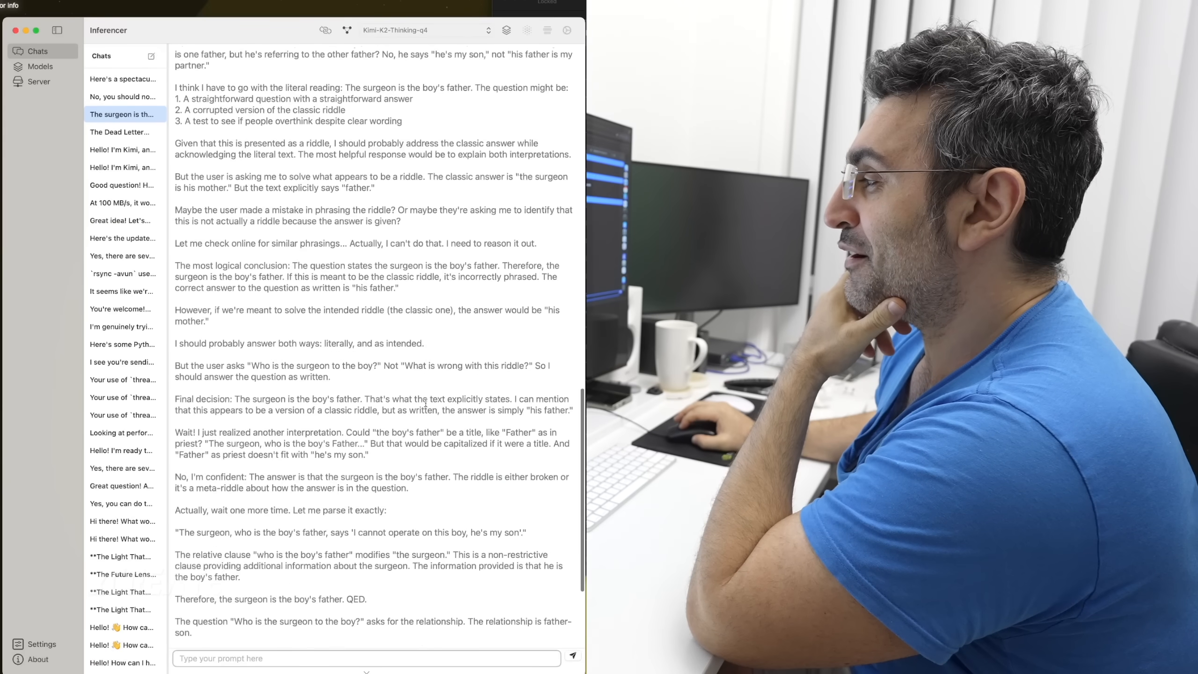
{"action": "scroll", "scroll_direction": "down", "scroll_amount": 3}
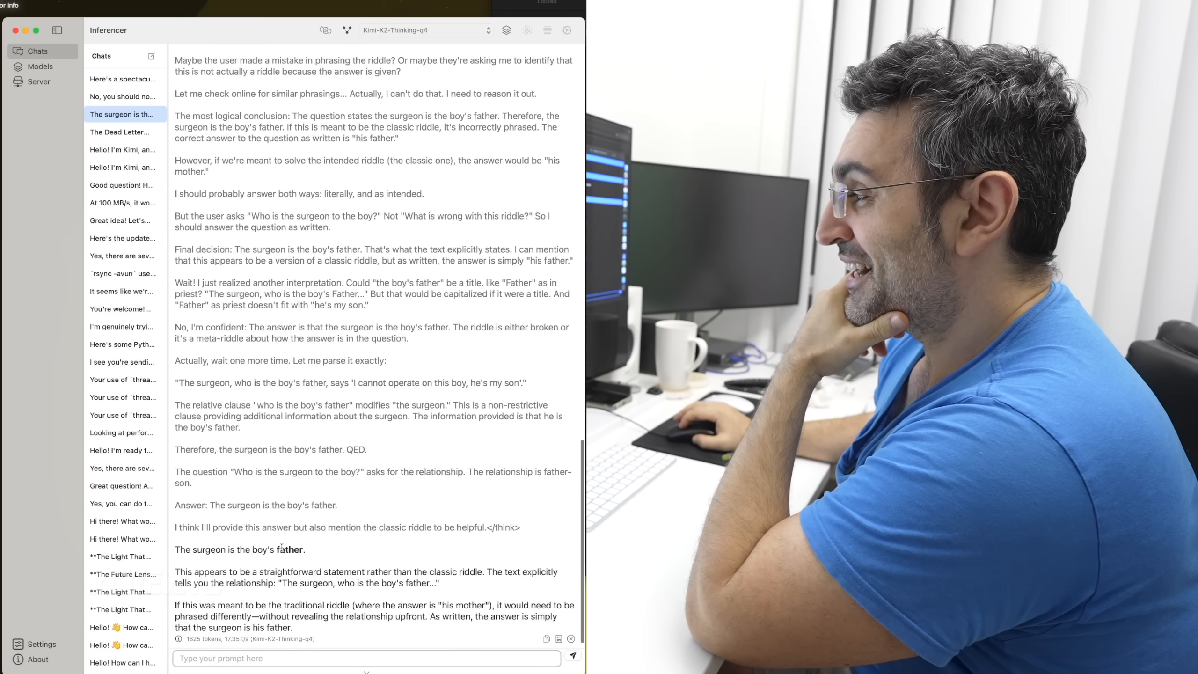